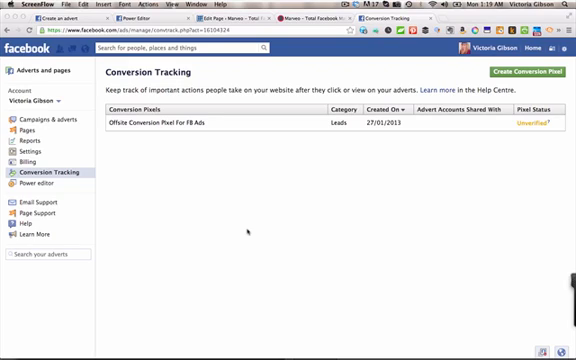
{"action": "mouse_move", "coordinate": [248, 228]}
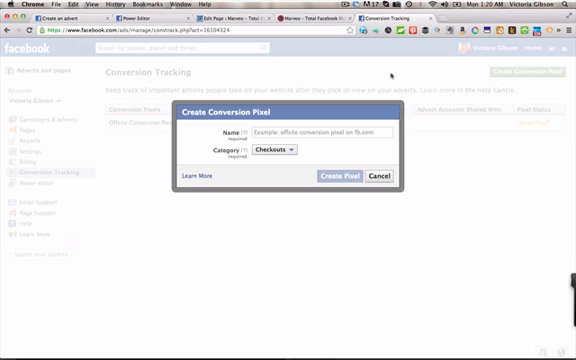
Name the new conversion pixel 'Offsite Test'.
{"action": "type", "text": "Offsite"}
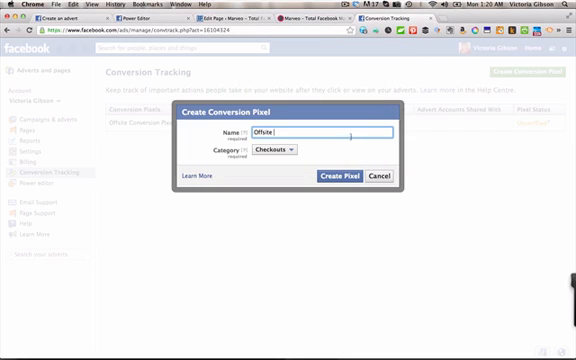
{"action": "type", "text": "Test"}
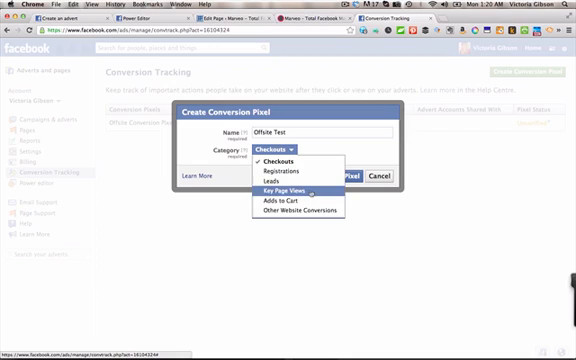
{"action": "mouse_move", "coordinate": [292, 210]}
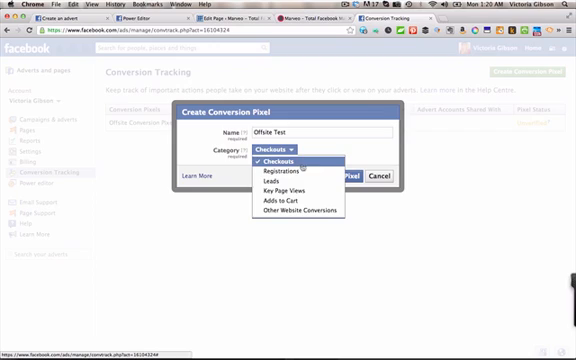
{"action": "mouse_move", "coordinate": [294, 196]}
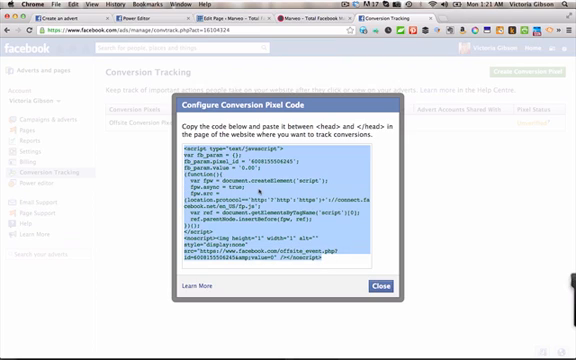
Copy the Offsite Test pixel's tracking code and close the code window.
{"action": "right_click", "coordinate": [300, 180]}
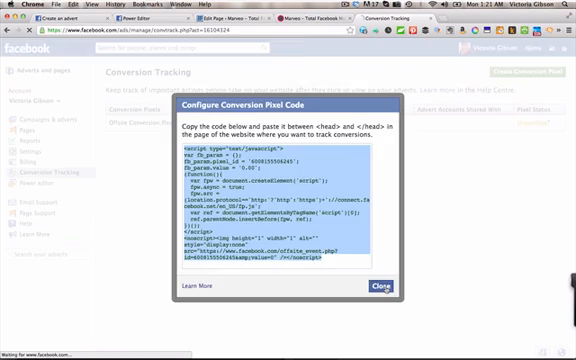
{"action": "left_click", "coordinate": [380, 292]}
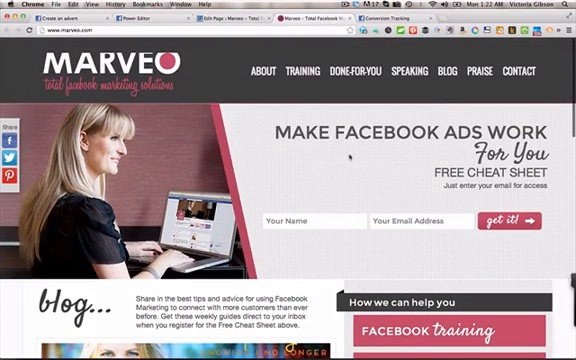
Scroll the Home page editor down to the Additional Header Code/Script box.
{"action": "scroll", "scroll_direction": "down", "scroll_amount": 3}
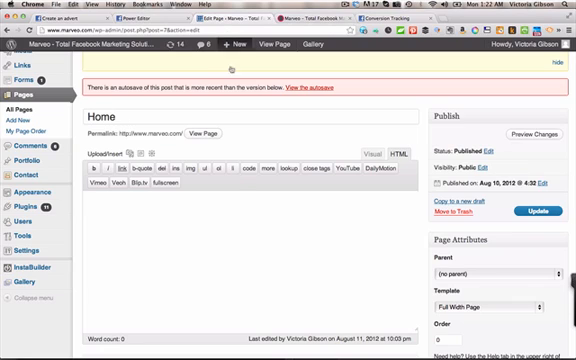
{"action": "scroll", "scroll_direction": "down", "scroll_amount": 3}
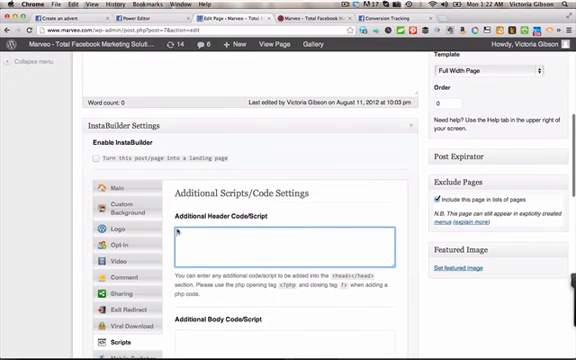
{"action": "scroll", "scroll_direction": "down", "scroll_amount": 3}
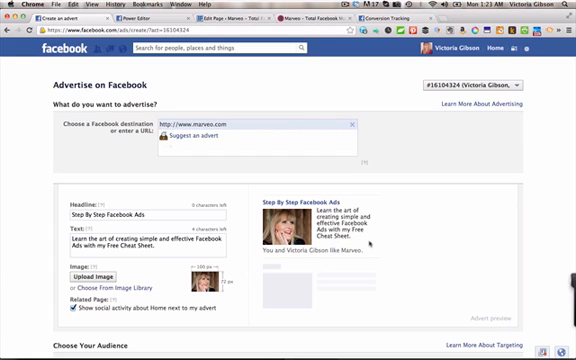
Scroll through the Create an Ad form for the marveo.com website ad.
{"action": "scroll", "scroll_direction": "down", "scroll_amount": 3}
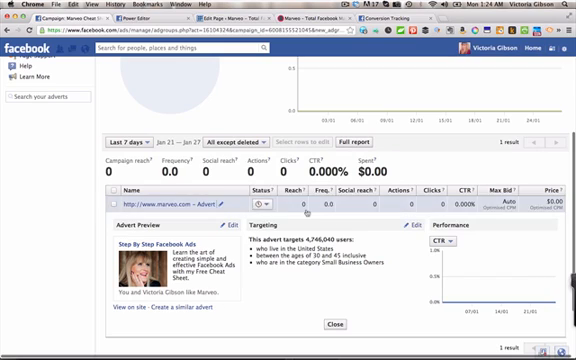
Scroll the Conversion Tracking page to the pixel list showing Offsite Test.
{"action": "scroll", "scroll_direction": "down", "scroll_amount": 3}
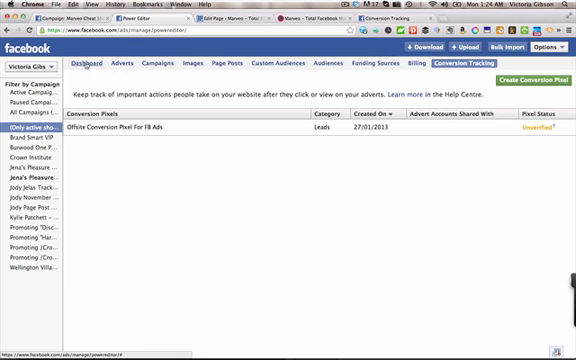
{"action": "mouse_move", "coordinate": [200, 186]}
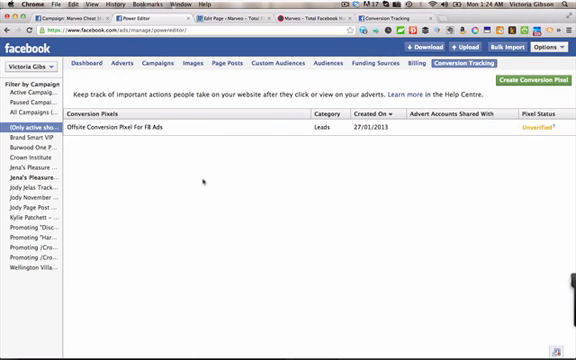